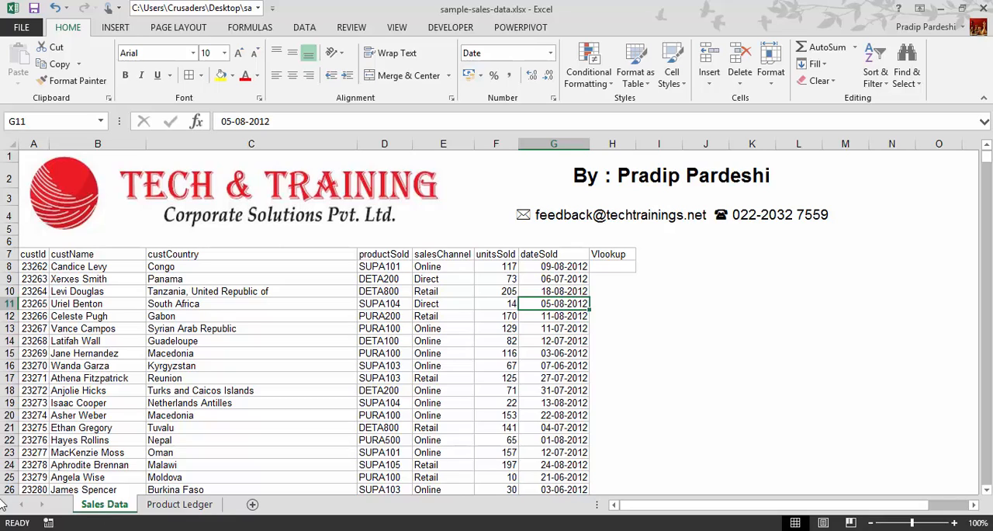
{"action": "mouse_move", "coordinate": [255, 299]}
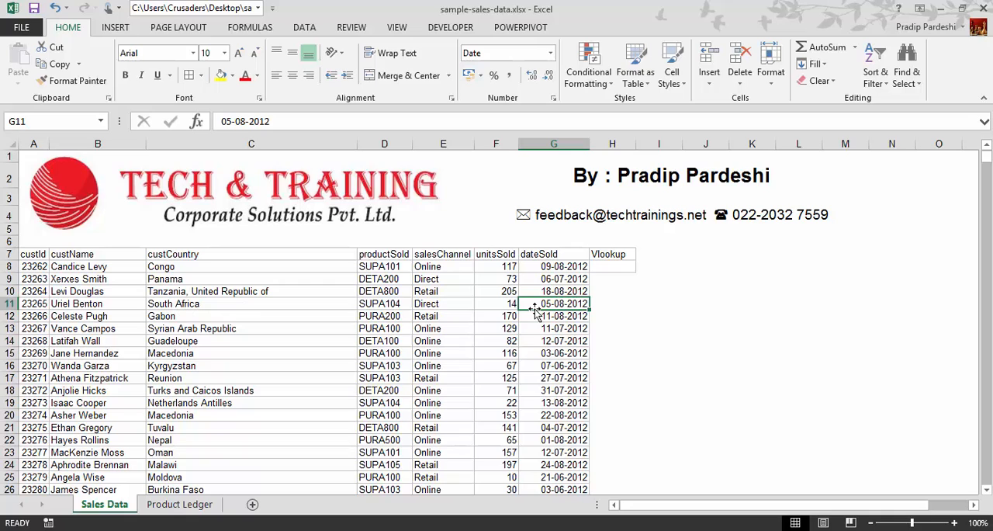
{"action": "mouse_move", "coordinate": [364, 291]}
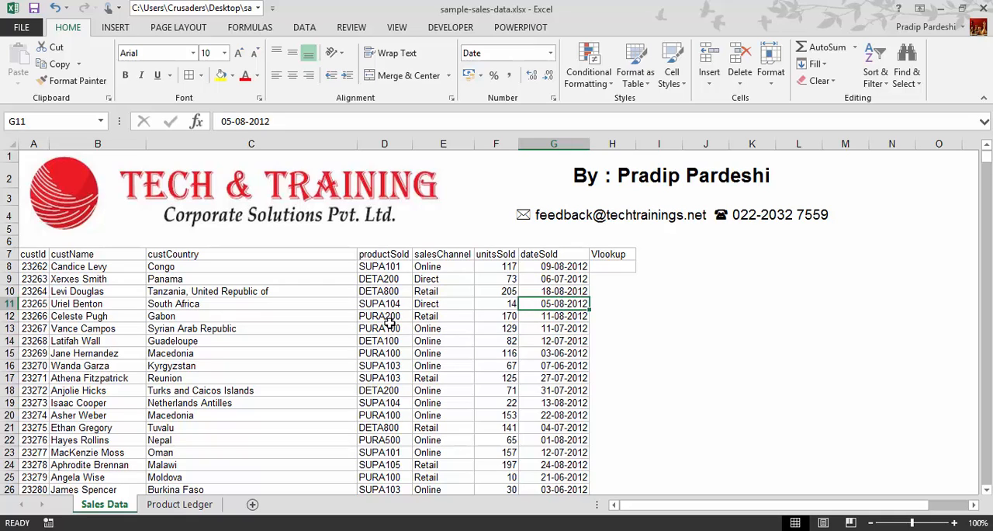
Step: Inspect a productSold code on Sales Data, then switch to the Product Ledger sheet
{"action": "left_click", "coordinate": [385, 329]}
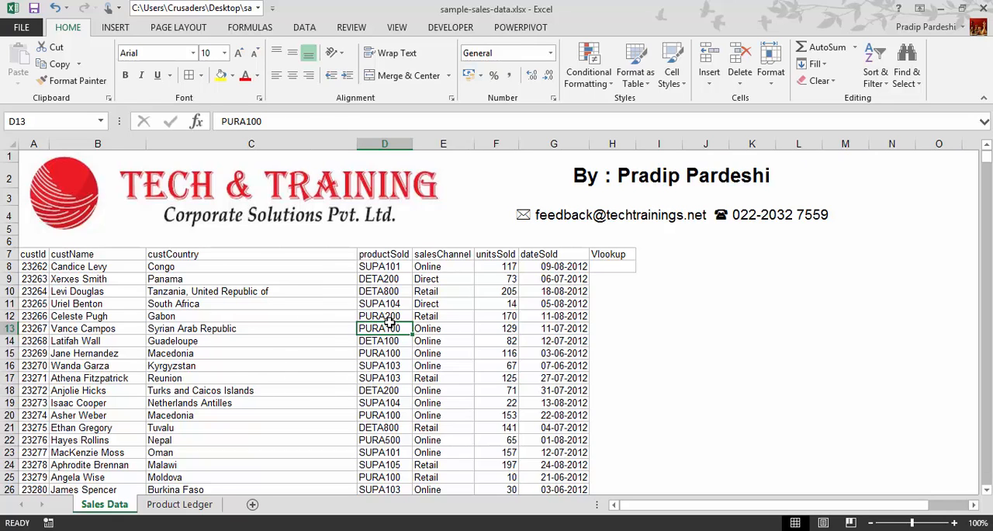
{"action": "left_click", "coordinate": [180, 503]}
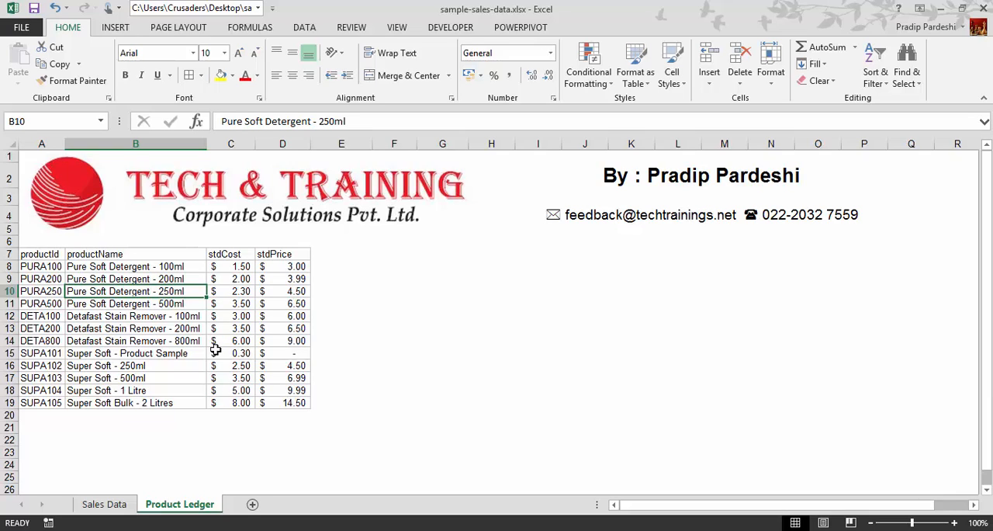
{"action": "mouse_move", "coordinate": [233, 249]}
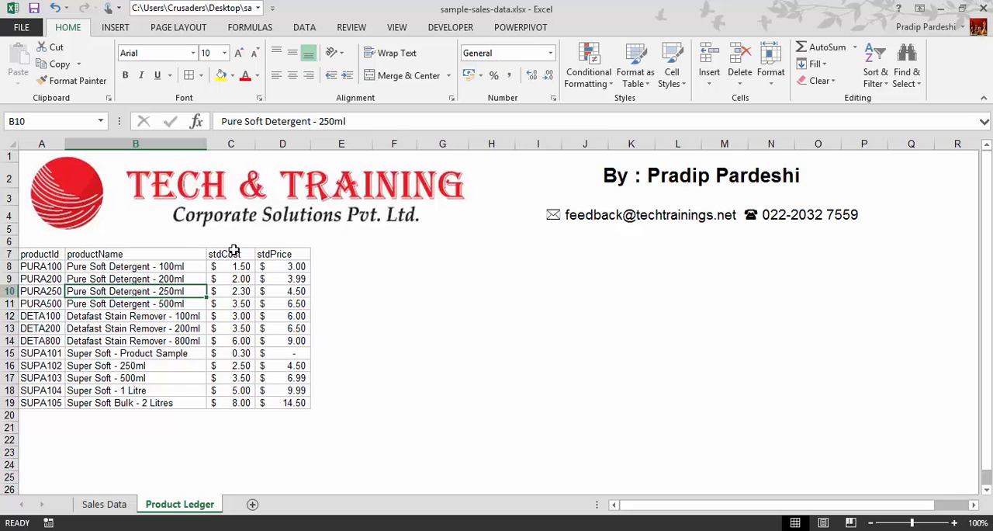
Step: Review the product table, then check the first sale's product code SUPA101 on Sales Data
{"action": "left_click", "coordinate": [41, 254]}
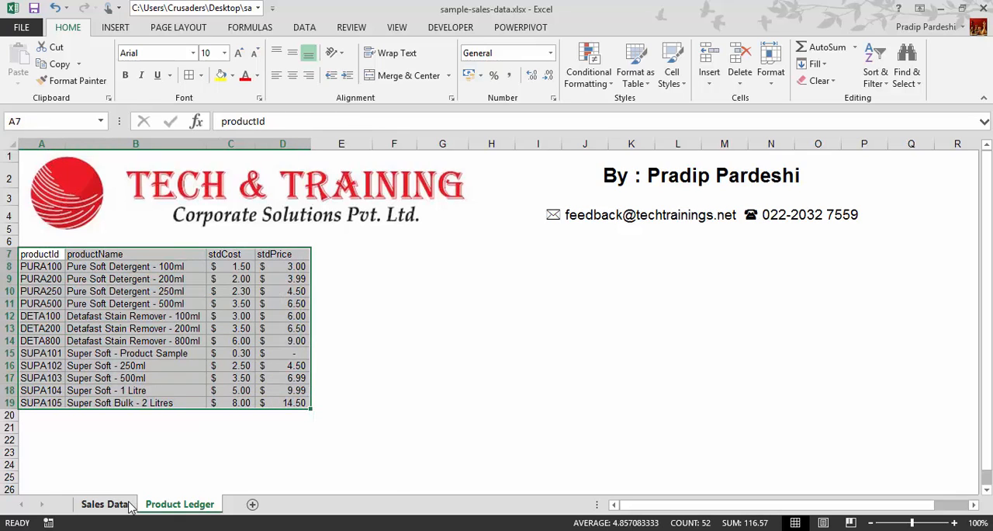
{"action": "left_click", "coordinate": [104, 502]}
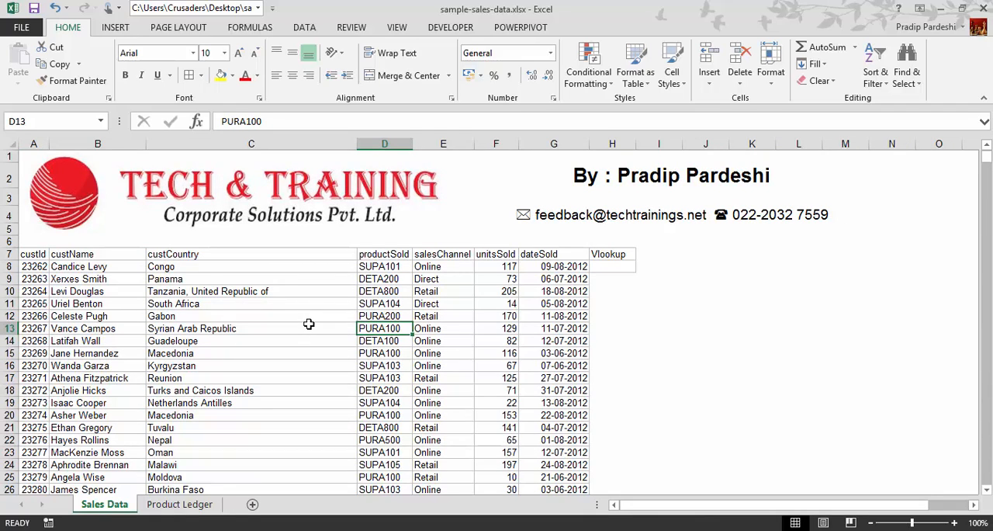
{"action": "left_click", "coordinate": [384, 266]}
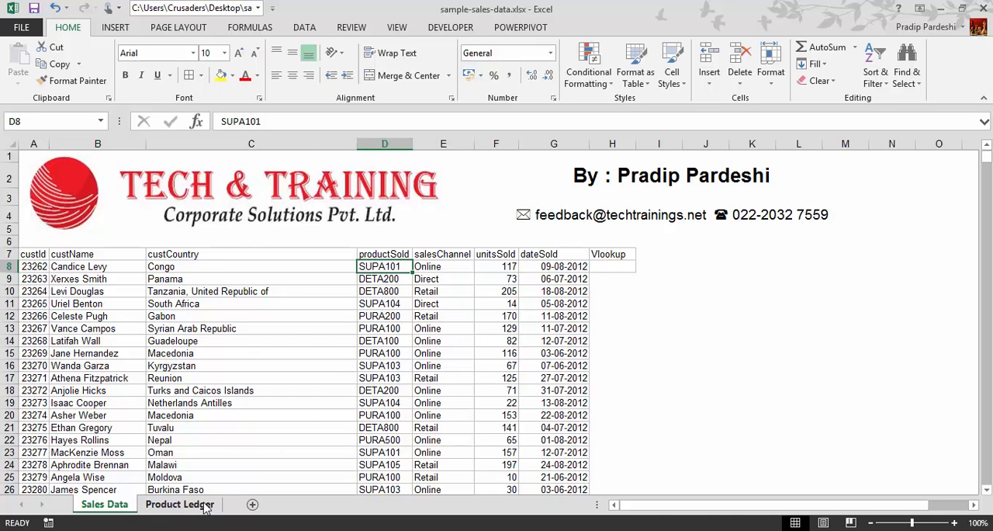
Step: On Product Ledger, review PURA500's ID, name, standard cost and price, then return to Sales Data
{"action": "left_click", "coordinate": [180, 503]}
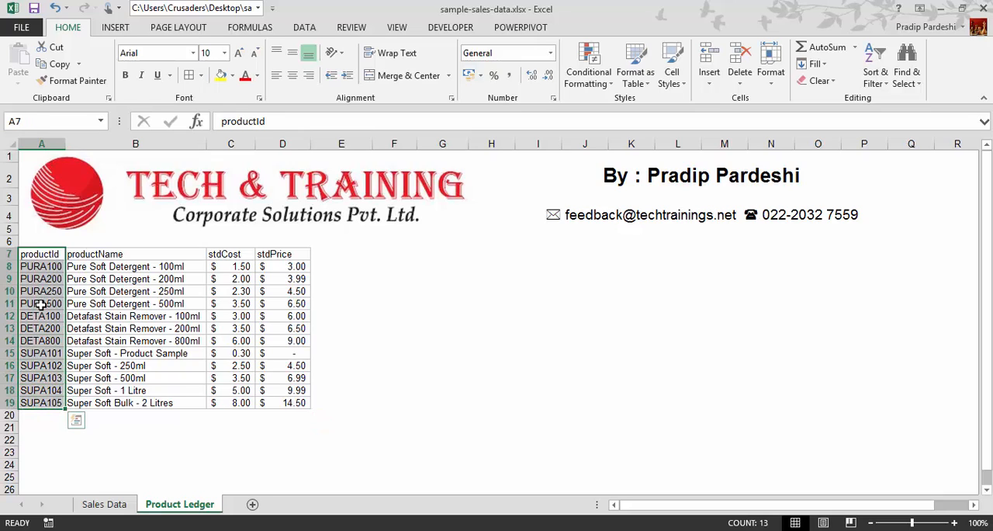
{"action": "left_click", "coordinate": [40, 305]}
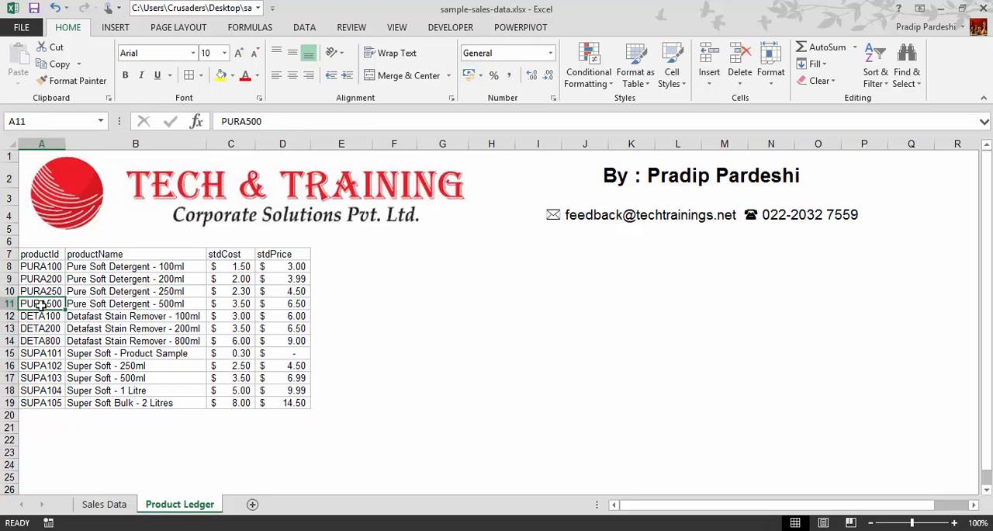
{"action": "left_click", "coordinate": [135, 304]}
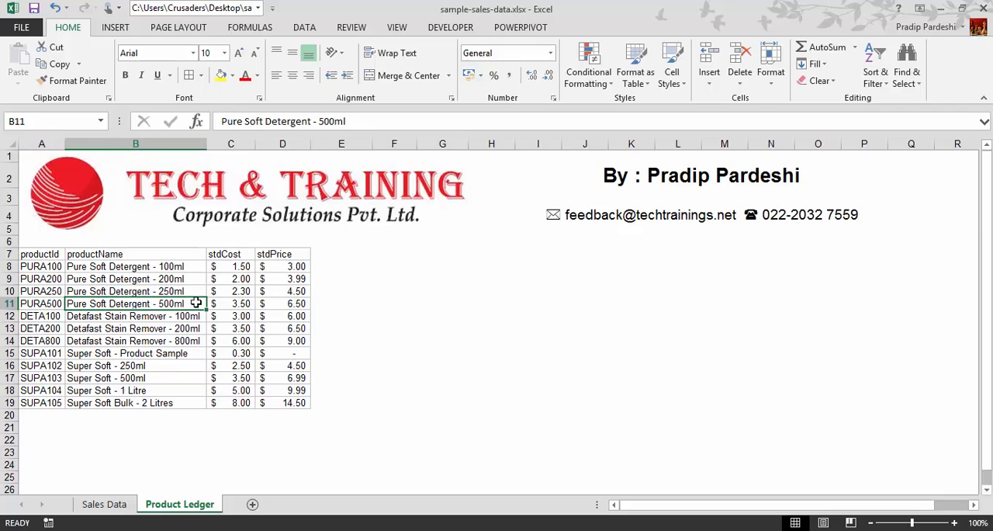
{"action": "left_click", "coordinate": [230, 304]}
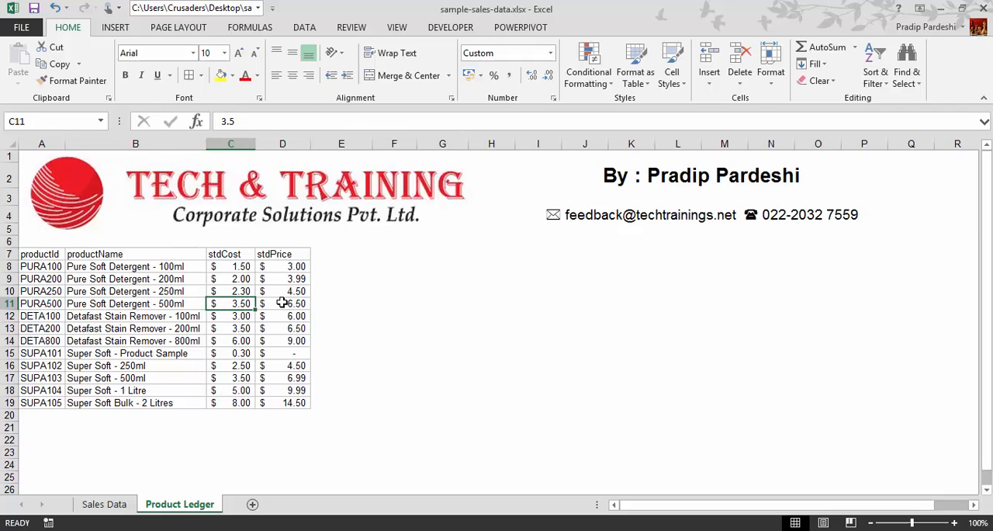
{"action": "left_click", "coordinate": [282, 304]}
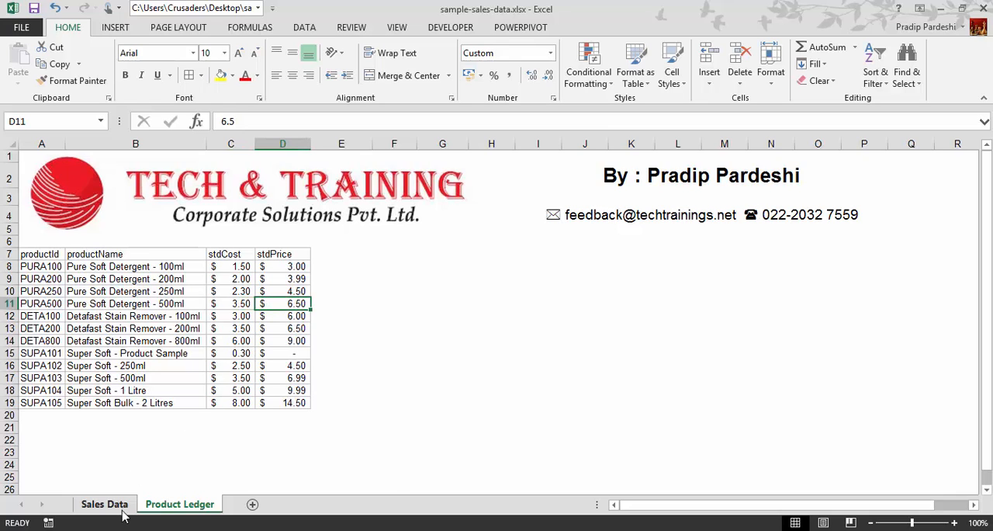
{"action": "left_click", "coordinate": [104, 503]}
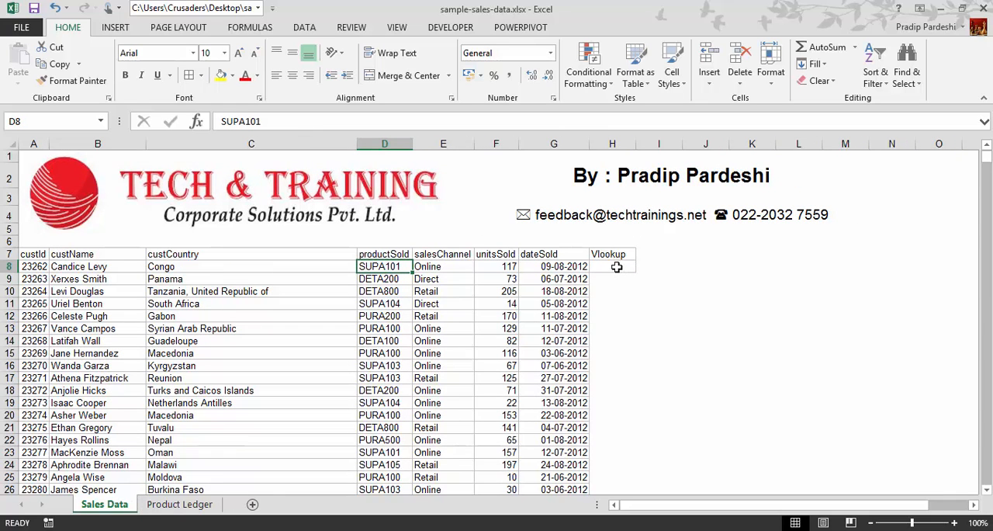
Step: Start a =VLOOKUP( formula in H8, the first cell under the Vlookup heading
{"action": "left_click", "coordinate": [612, 266]}
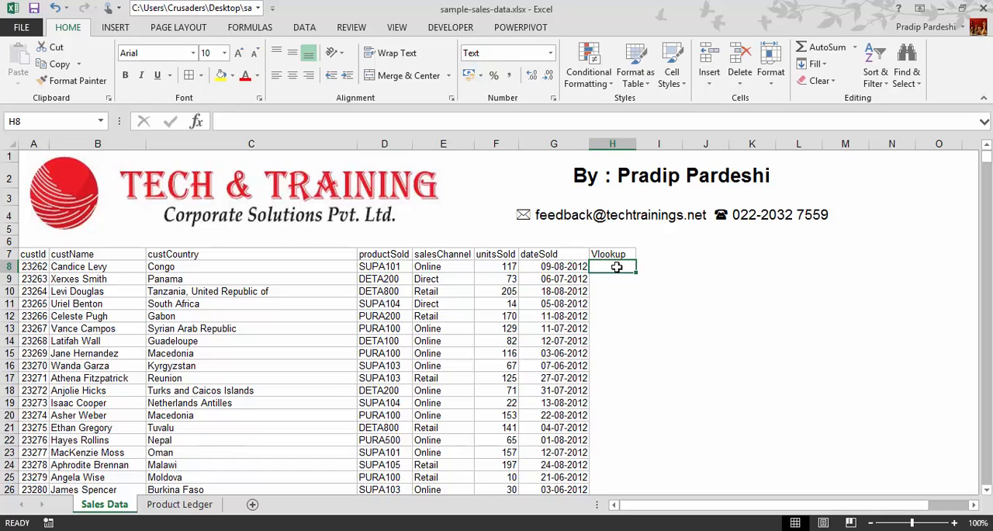
{"action": "type", "text": "="}
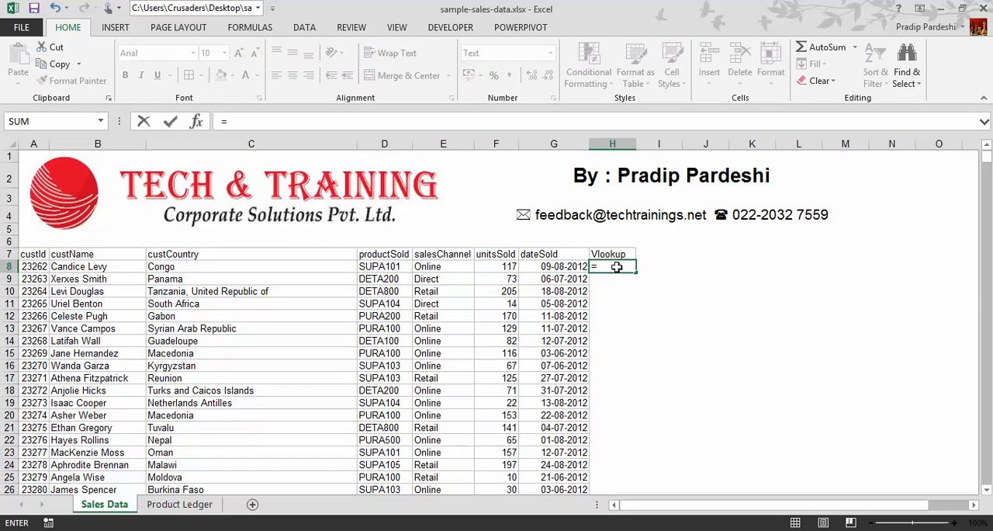
{"action": "type", "text": "VLOOKUP("}
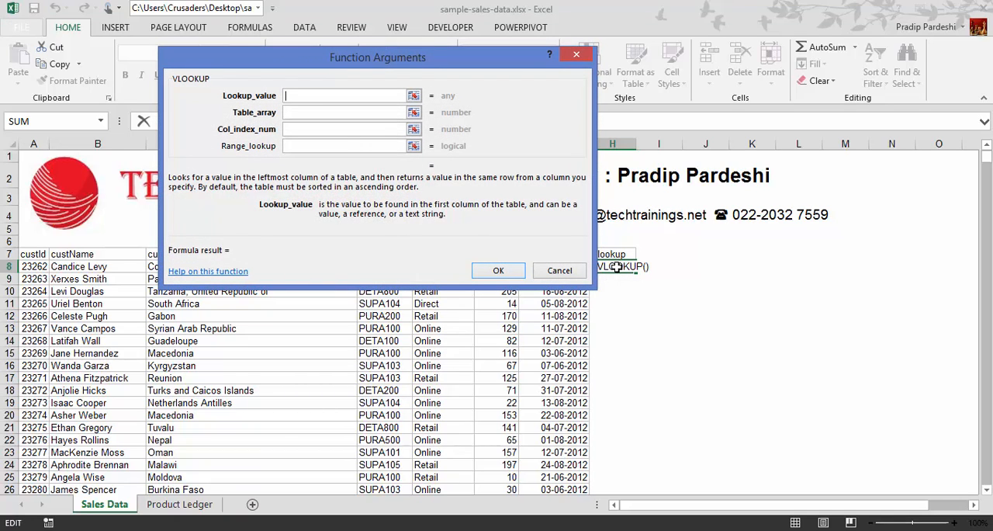
{"action": "mouse_move", "coordinate": [475, 62]}
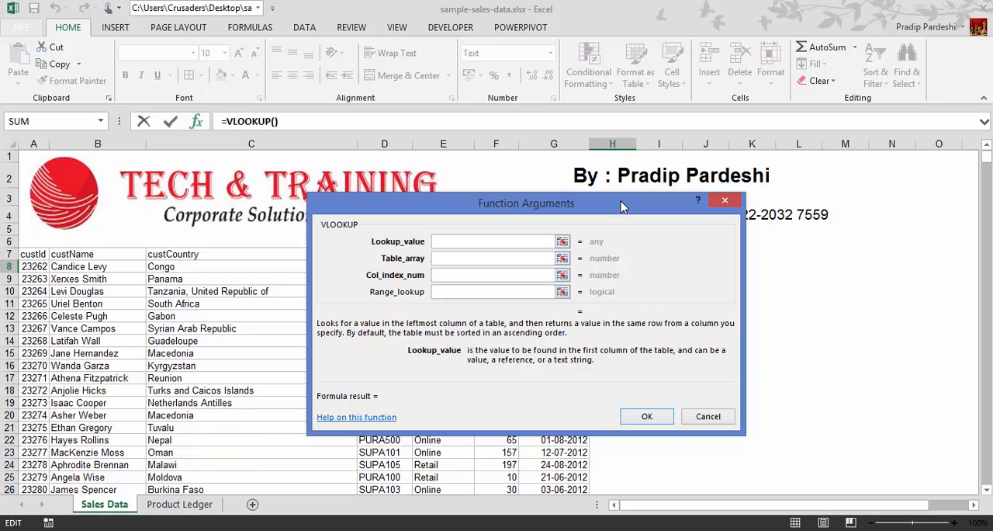
Step: In Function Arguments, set the lookup value to cell D8, product code SUPA101
{"action": "left_click", "coordinate": [494, 242]}
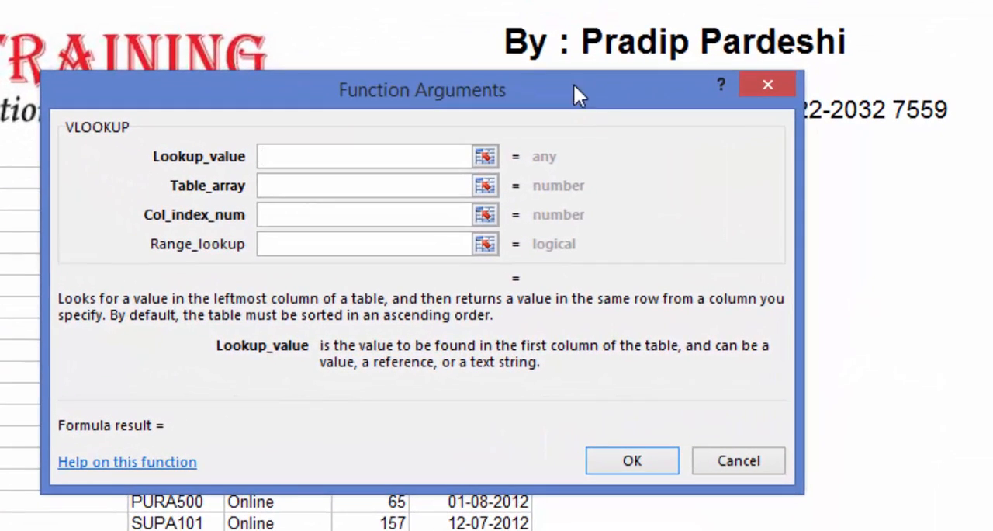
{"action": "left_click", "coordinate": [364, 157]}
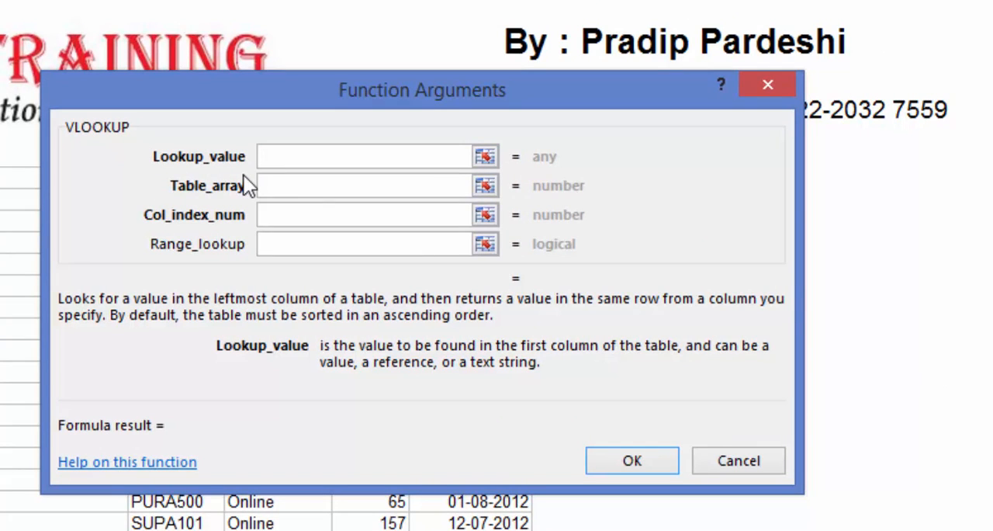
{"action": "left_click", "coordinate": [365, 157]}
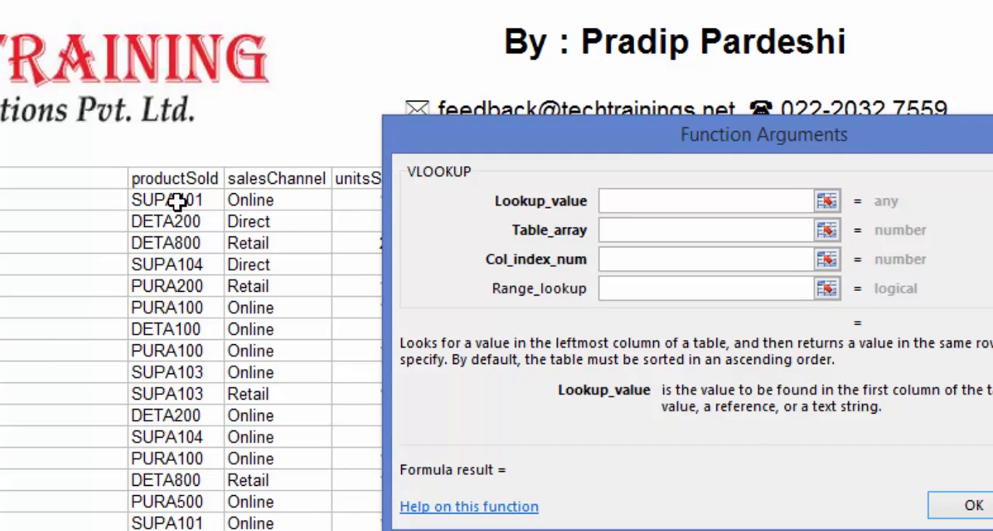
{"action": "left_click", "coordinate": [698, 200]}
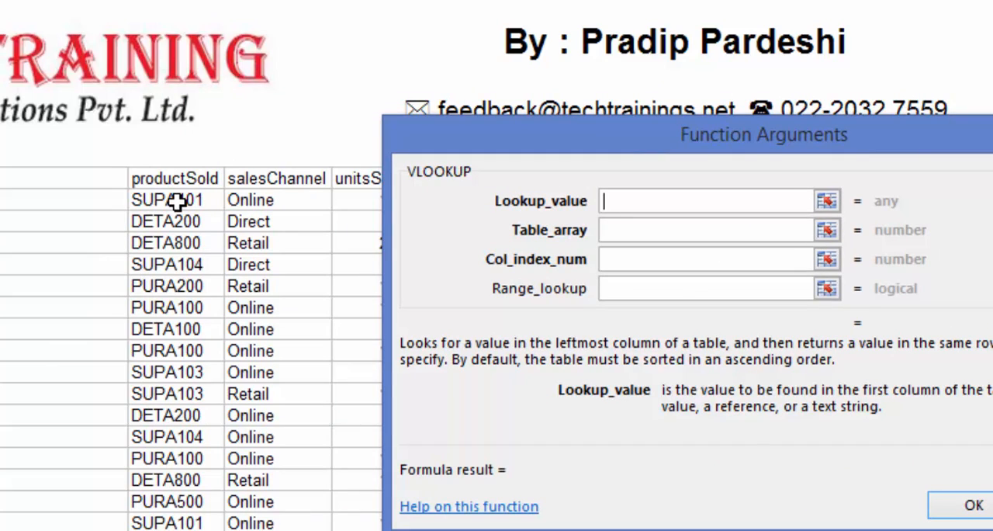
{"action": "left_click", "coordinate": [173, 199]}
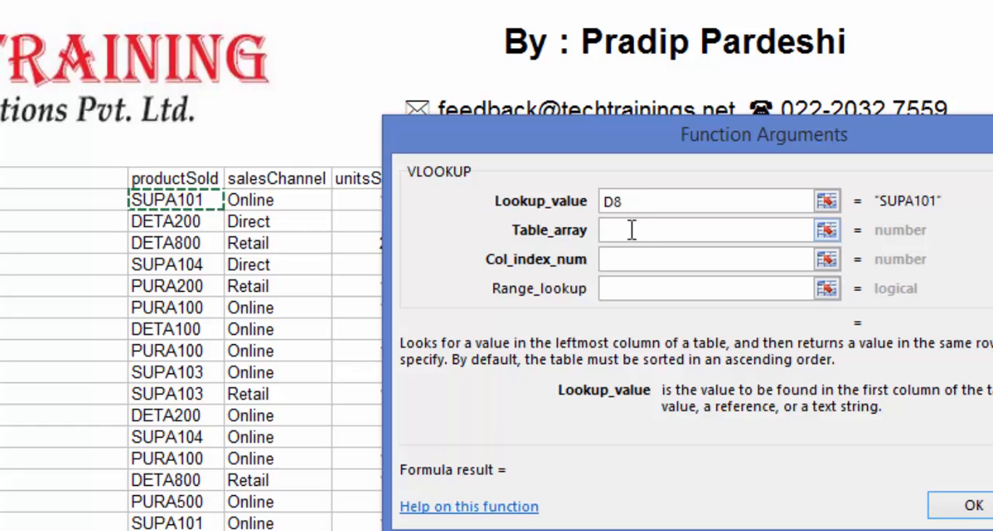
Step: Move to the Table_array argument and switch to Product Ledger to select the lookup range
{"action": "left_click", "coordinate": [698, 229]}
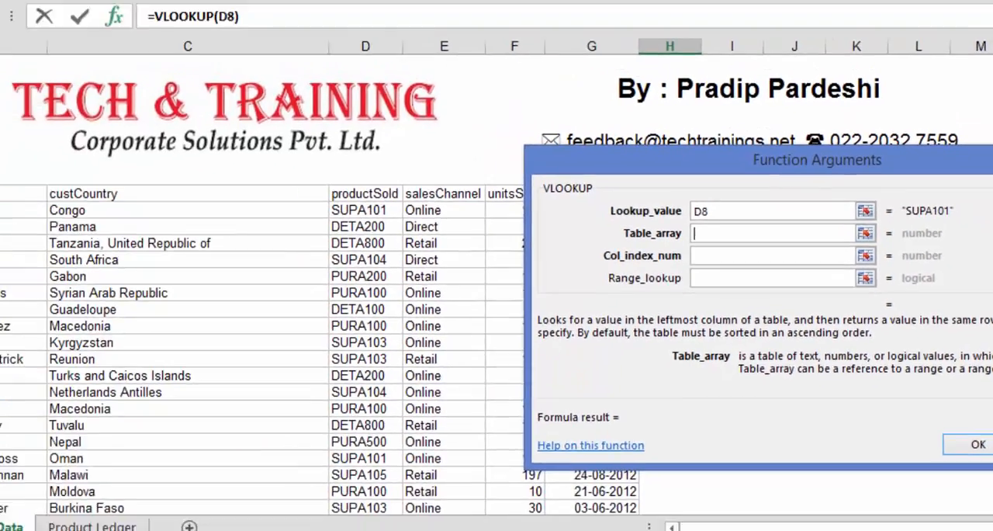
{"action": "left_click", "coordinate": [208, 490]}
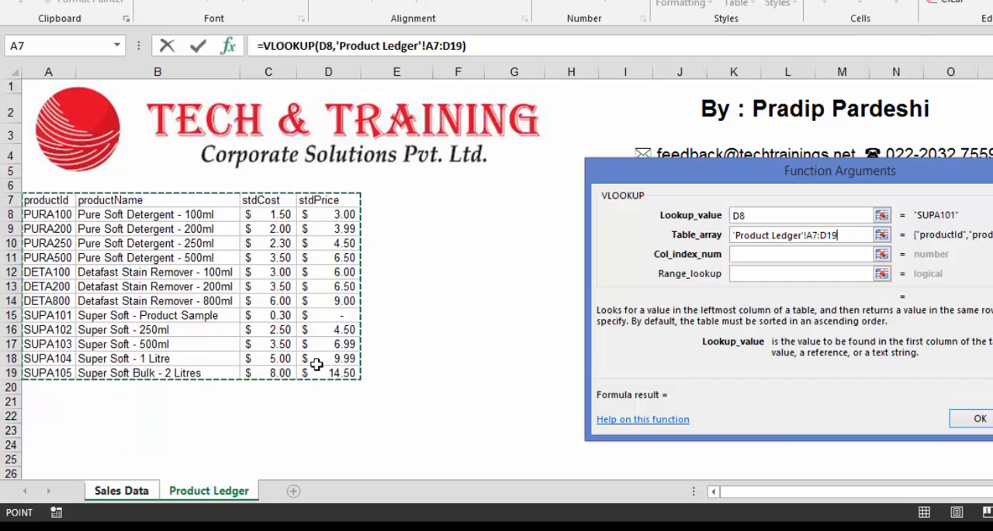
{"action": "mouse_move", "coordinate": [319, 373]}
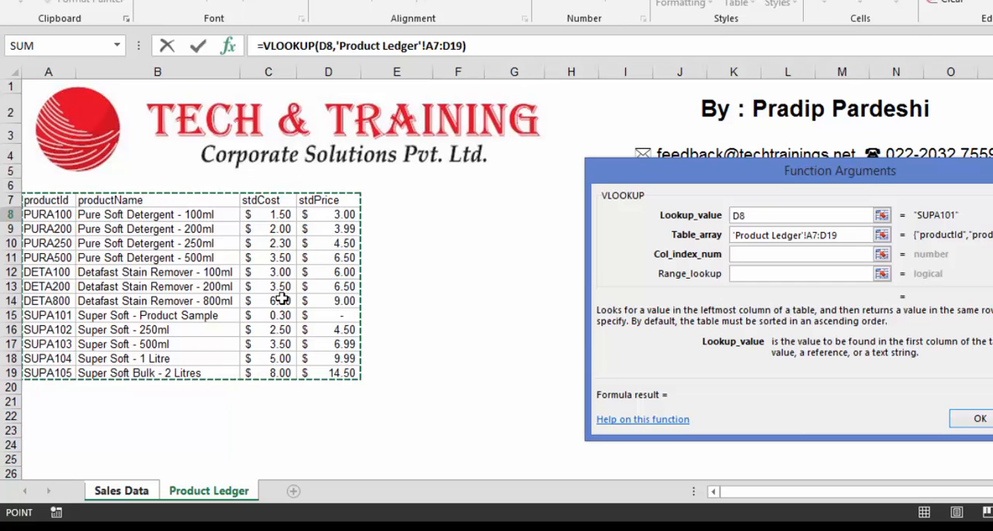
{"action": "mouse_move", "coordinate": [201, 251]}
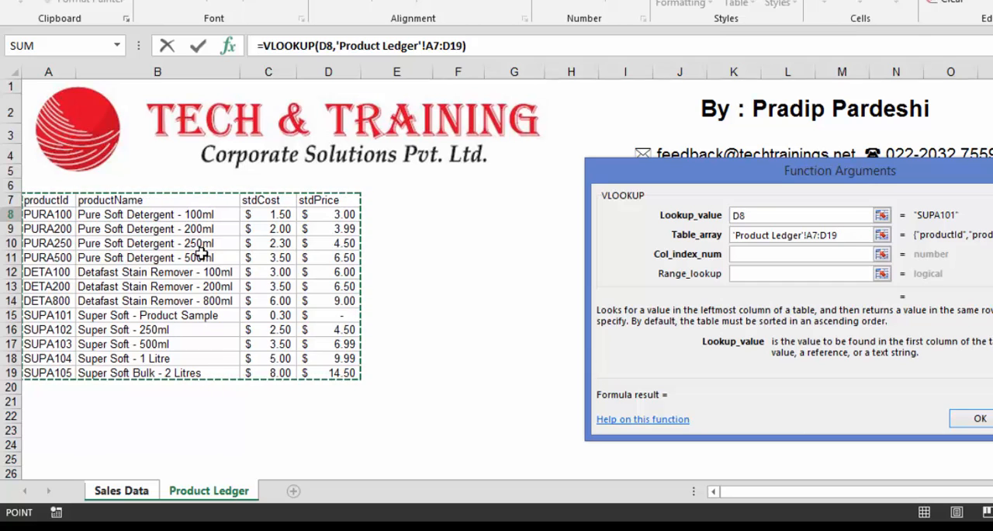
{"action": "mouse_move", "coordinate": [267, 194]}
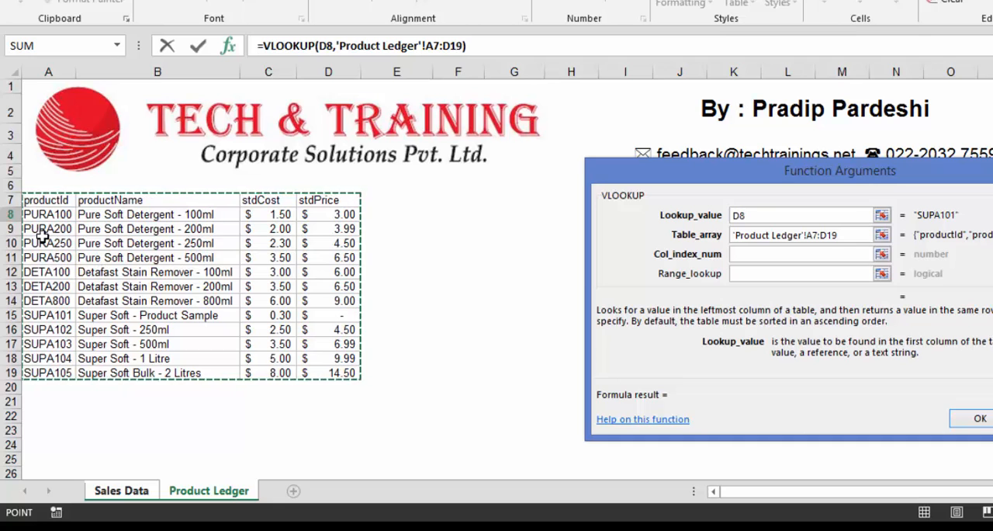
{"action": "left_click", "coordinate": [799, 234]}
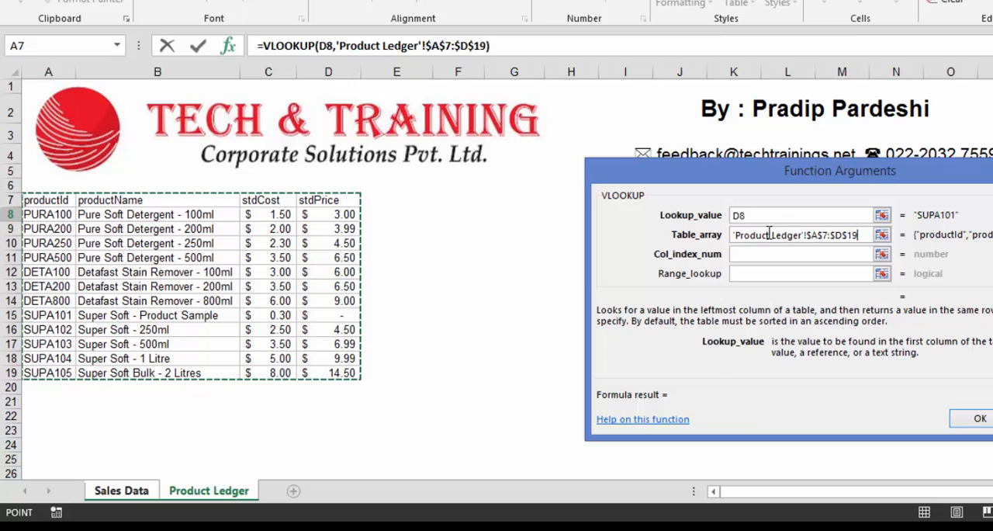
Step: After trying columns A:D, set the table array to A7:D19 and lock it as $A$7:$D$19 with F4
{"action": "left_click", "coordinate": [48, 72]}
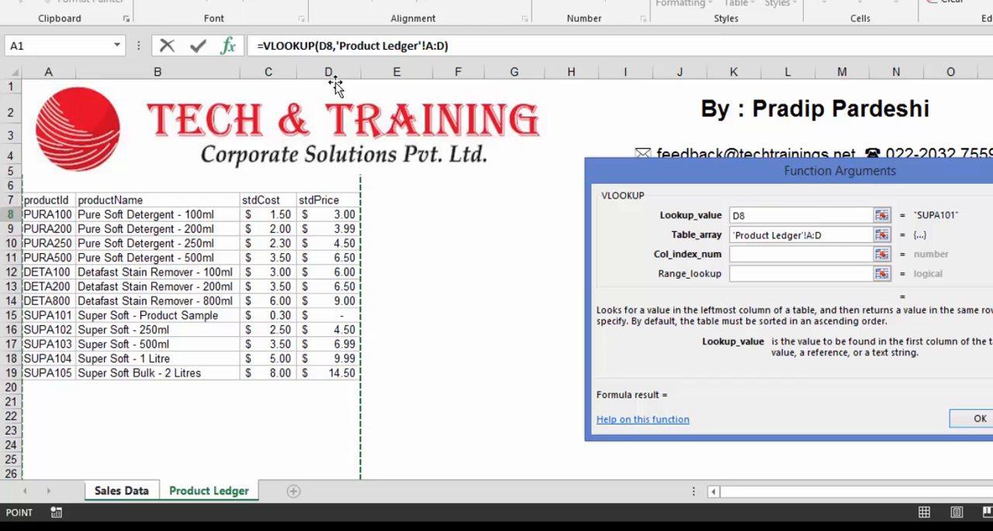
{"action": "mouse_move", "coordinate": [202, 192]}
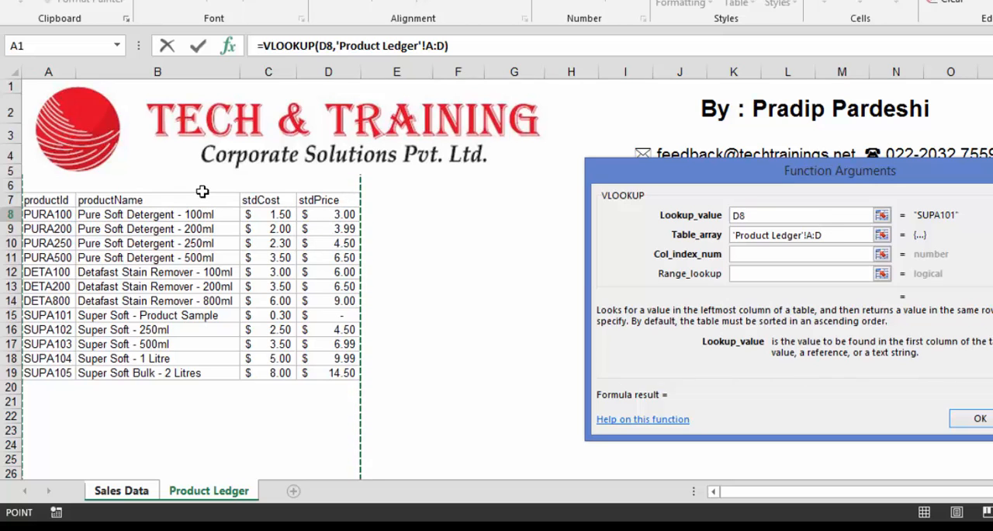
{"action": "left_click", "coordinate": [49, 198]}
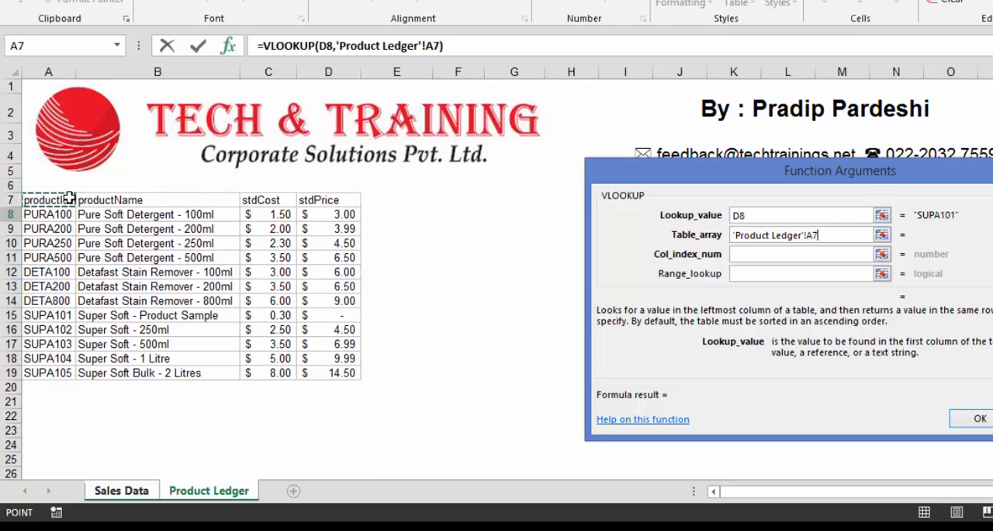
{"action": "left_click_drag", "start_coordinate": [49, 199], "coordinate": [357, 373]}
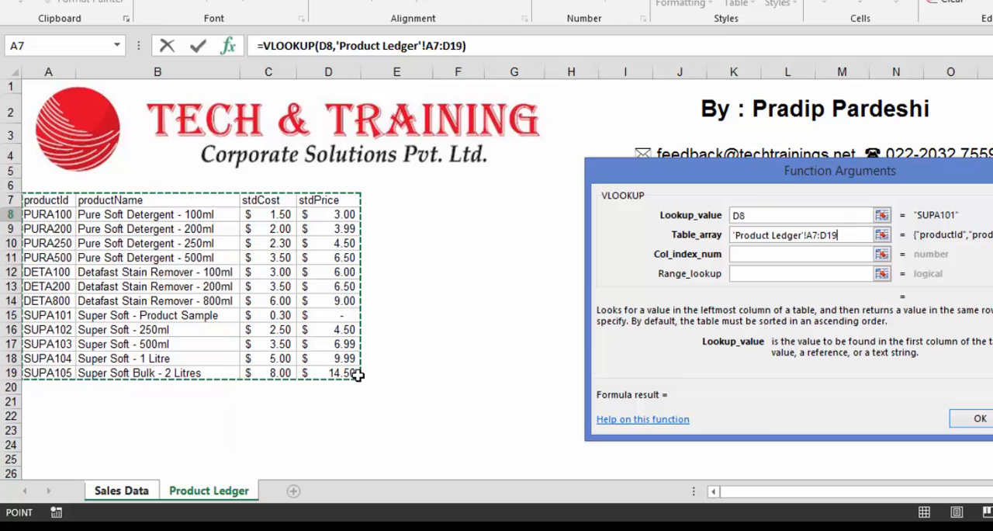
{"action": "key", "text": "F4"}
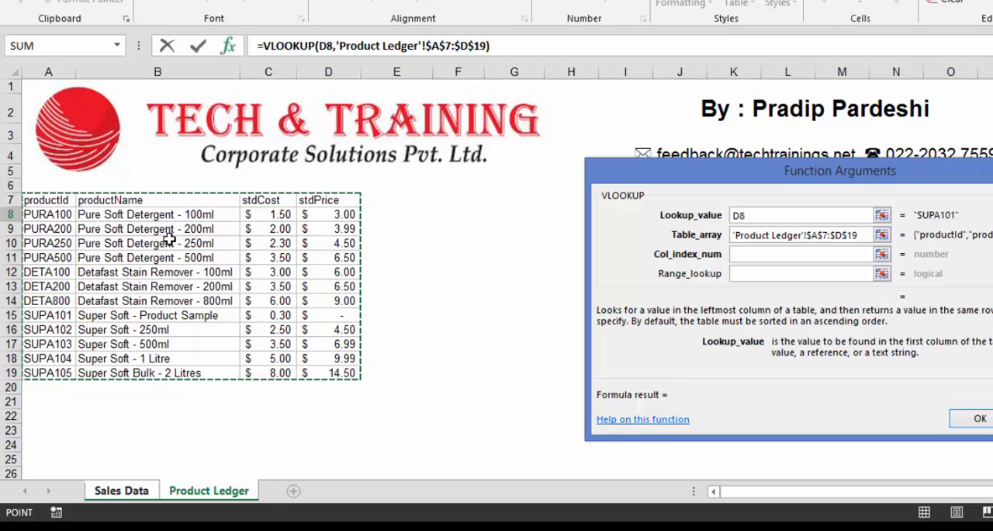
{"action": "mouse_move", "coordinate": [163, 270]}
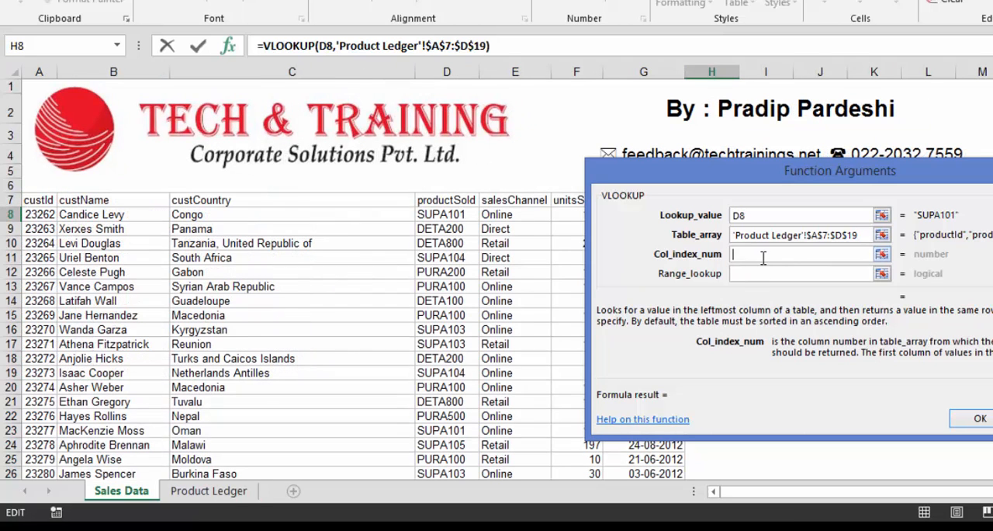
Step: Set column index 2 and range lookup 0 for an exact match, previewing Super Soft - Product Sample
{"action": "type", "text": "2"}
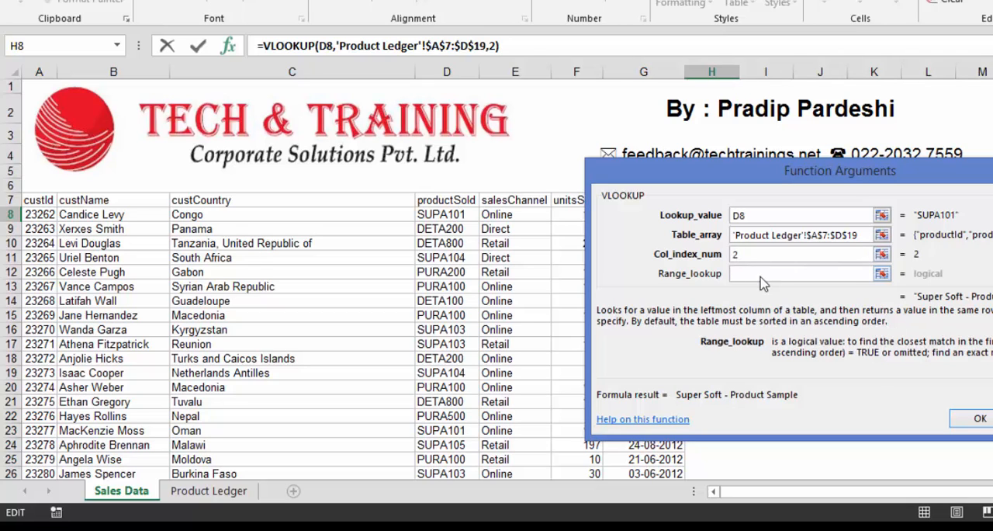
{"action": "left_click", "coordinate": [799, 273]}
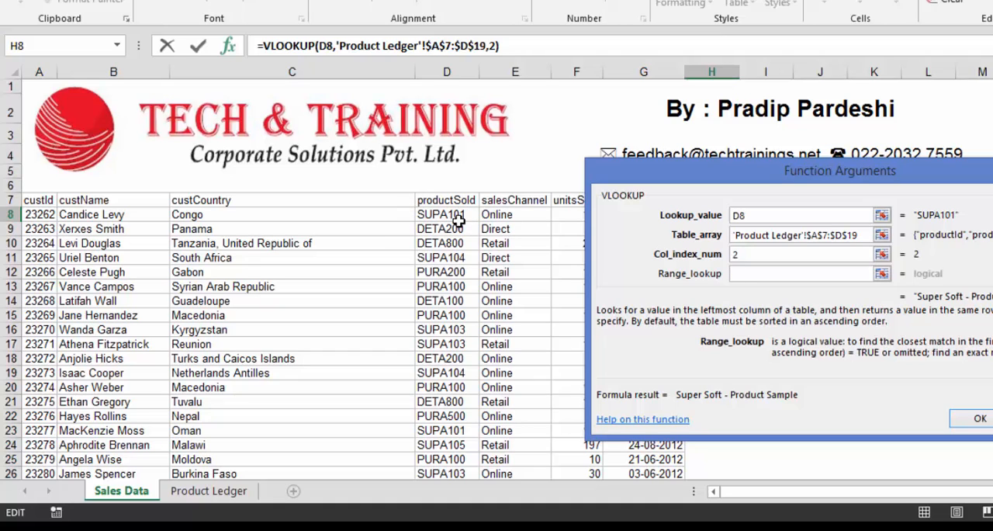
{"action": "left_click", "coordinate": [799, 274]}
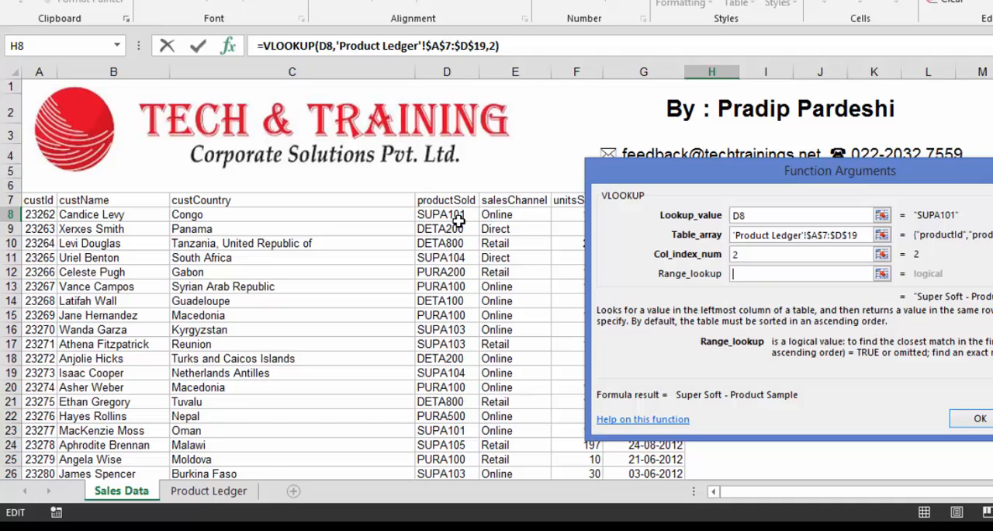
{"action": "mouse_move", "coordinate": [425, 198]}
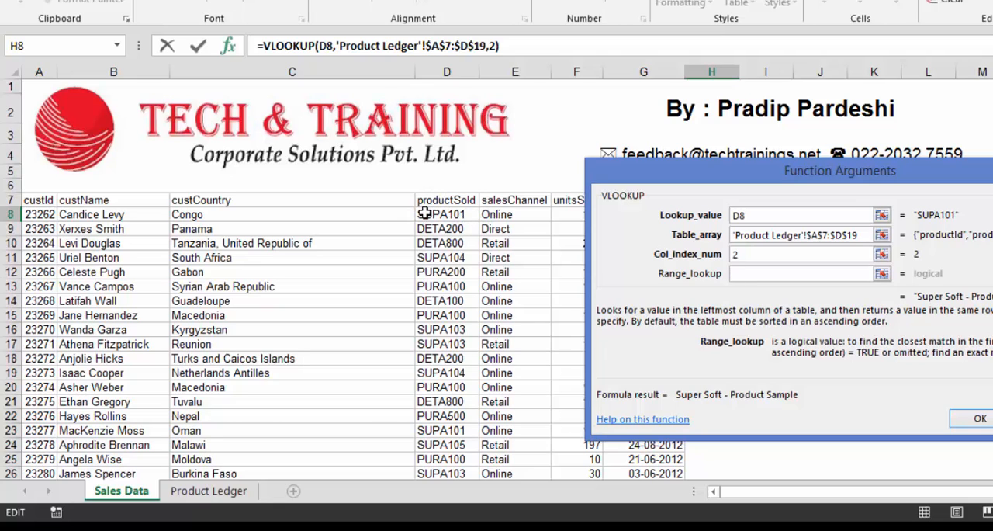
{"action": "left_click", "coordinate": [799, 273]}
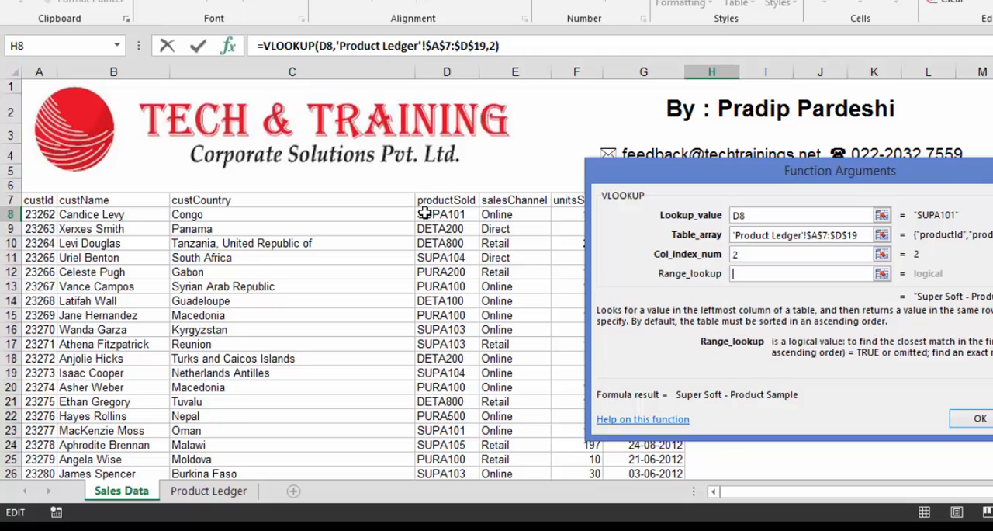
{"action": "type", "text": "0"}
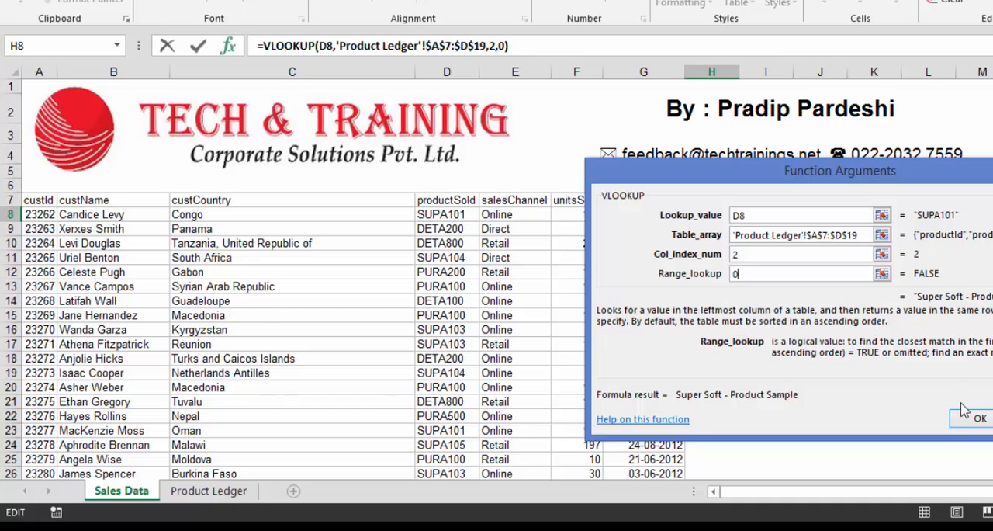
Step: Confirm the formula in H8, copy it down every sales row and autofit column H
{"action": "left_click", "coordinate": [980, 417]}
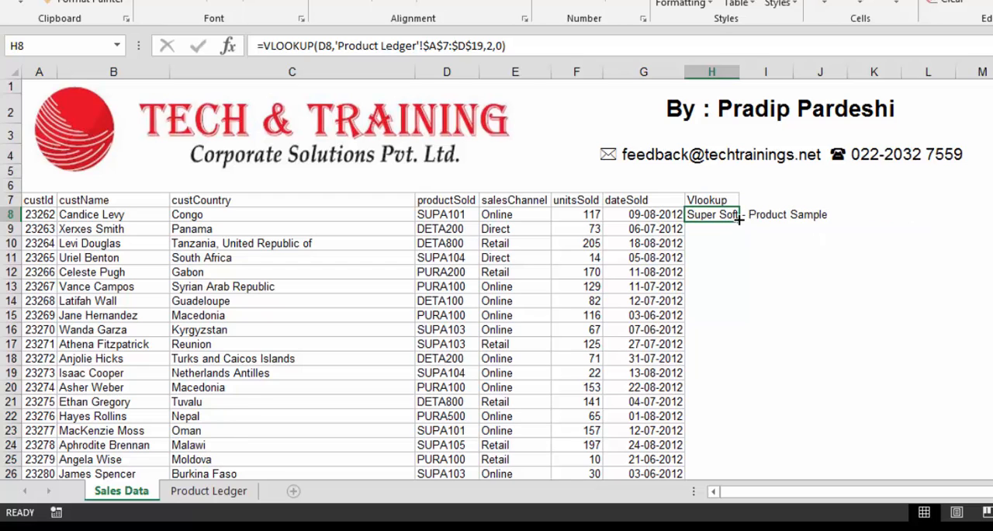
{"action": "left_click_drag", "start_coordinate": [737, 214], "coordinate": [737, 473]}
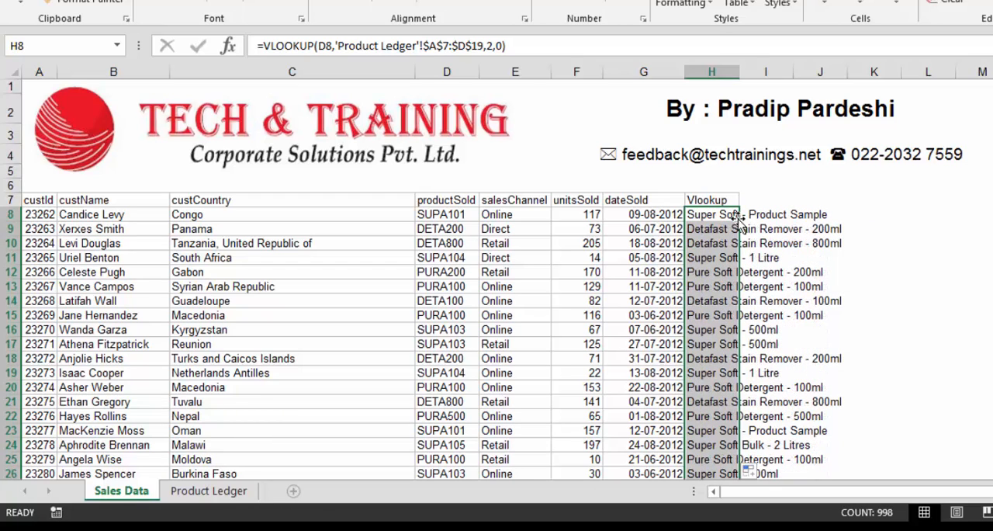
{"action": "mouse_move", "coordinate": [698, 241]}
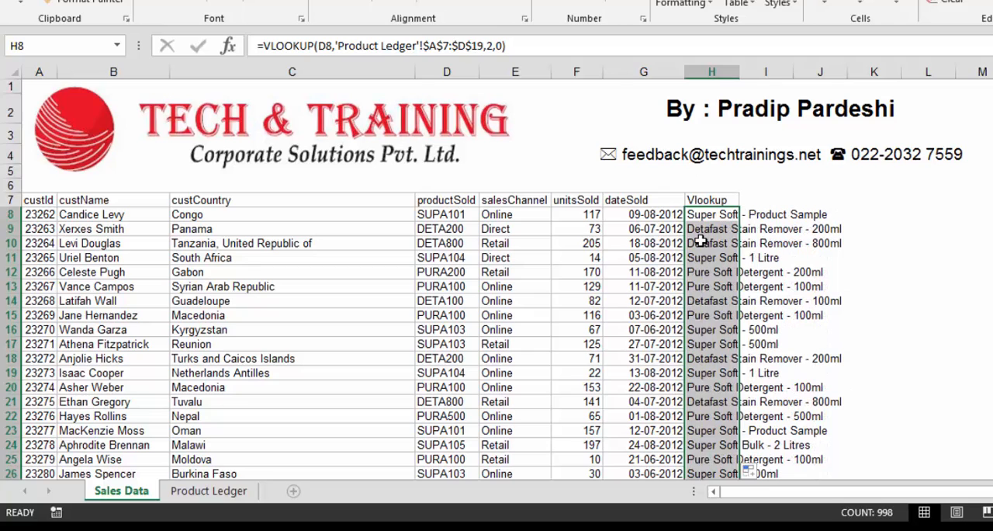
{"action": "left_click", "coordinate": [711, 242]}
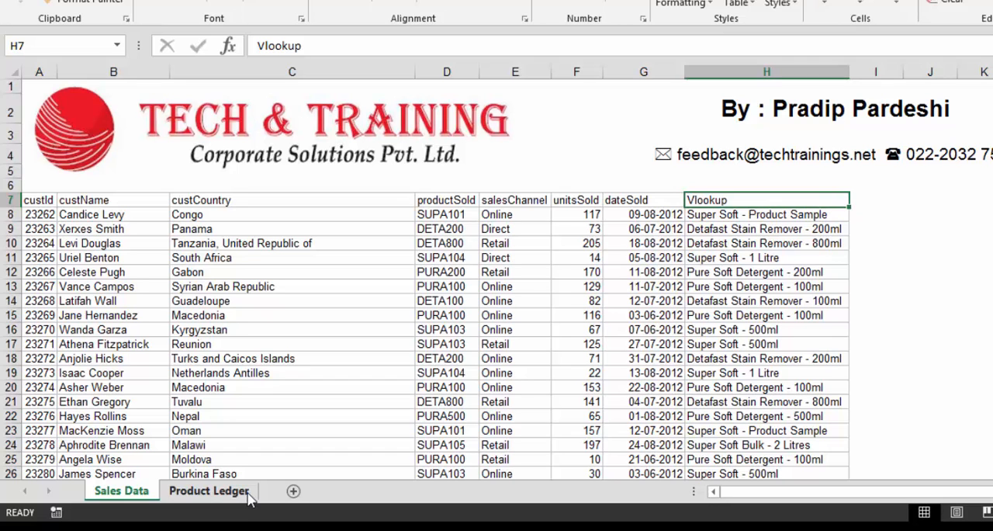
Step: Name the Product Ledger table A7:D19 'Products', then return to Sales Data beside the Vlookup header
{"action": "left_click", "coordinate": [208, 491]}
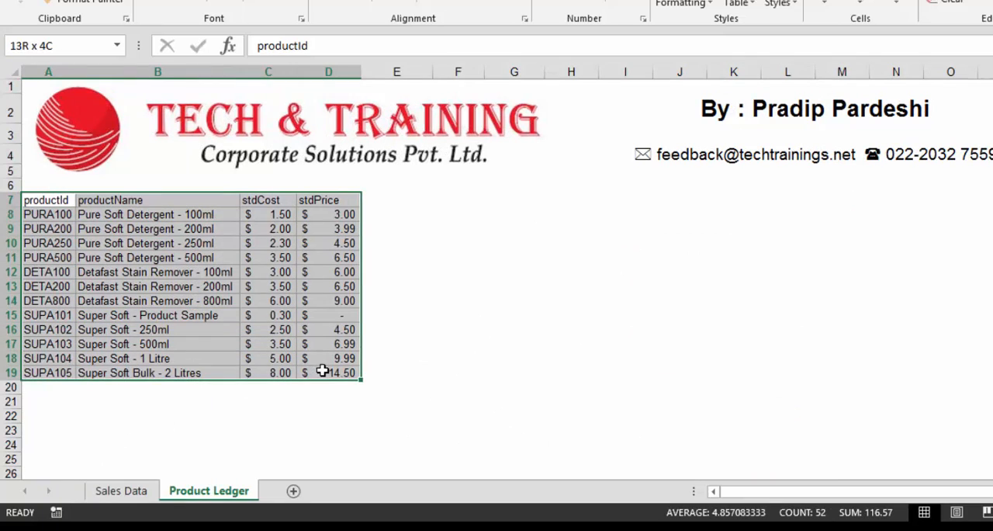
{"action": "left_click", "coordinate": [54, 47]}
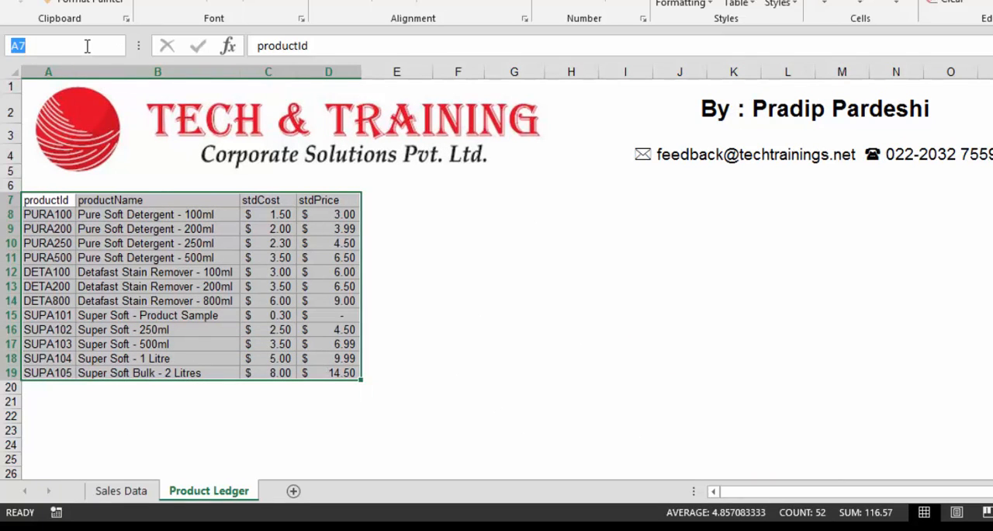
{"action": "type", "text": "Products"}
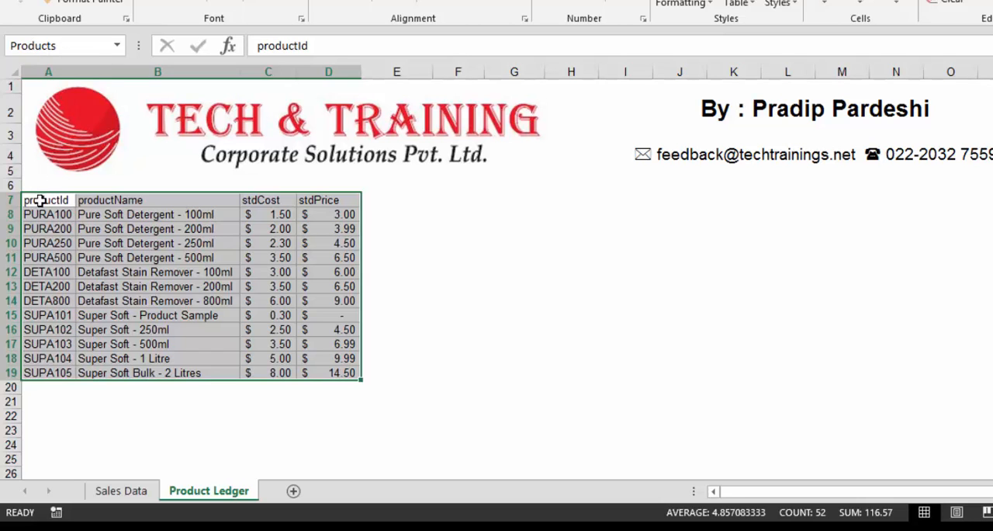
{"action": "mouse_move", "coordinate": [100, 109]}
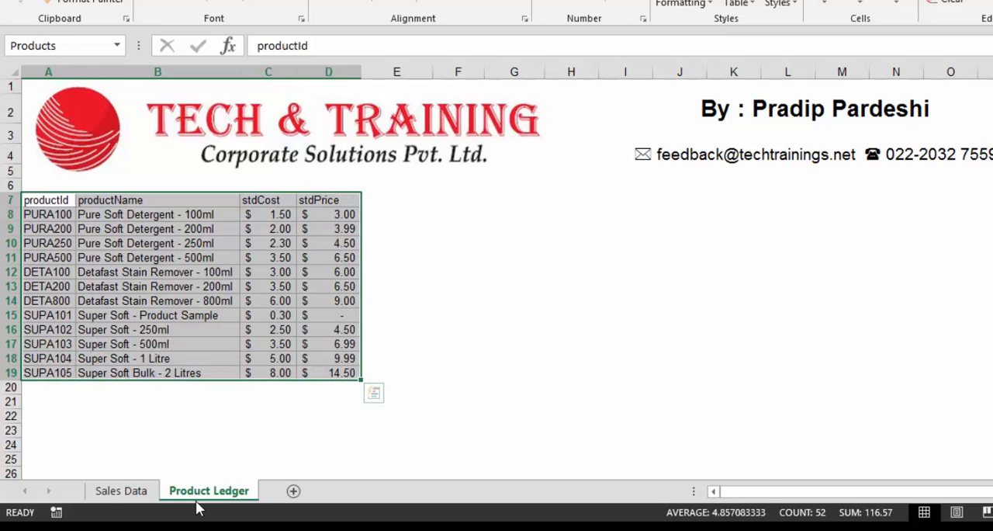
{"action": "left_click", "coordinate": [121, 491]}
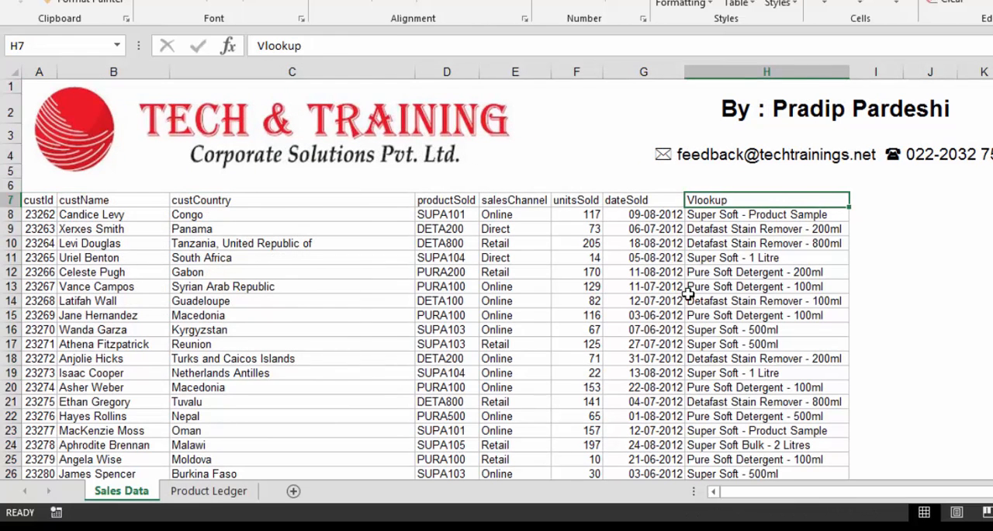
{"action": "left_click", "coordinate": [875, 199]}
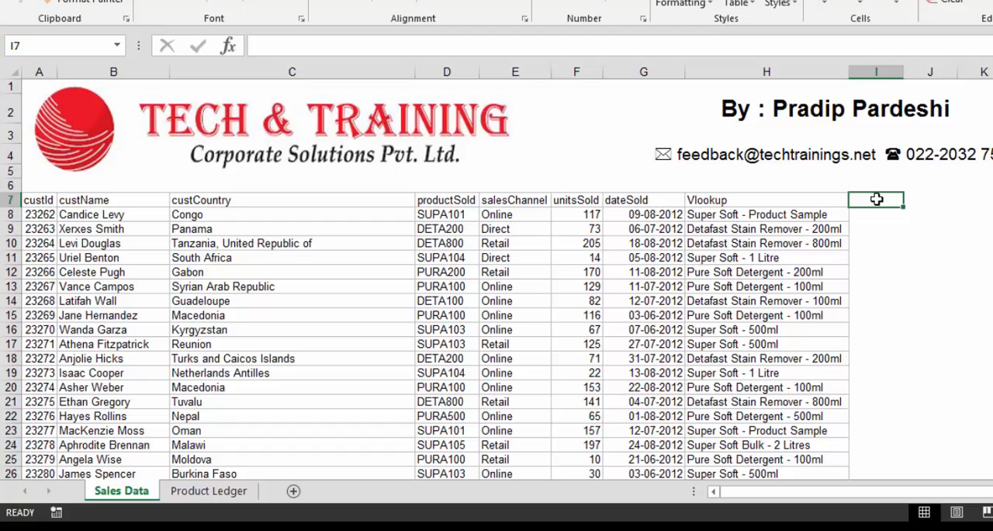
Step: Start a Cost VLOOKUP on D8 and bring up the Paste Name list for the table array
{"action": "type", "text": "=vl"}
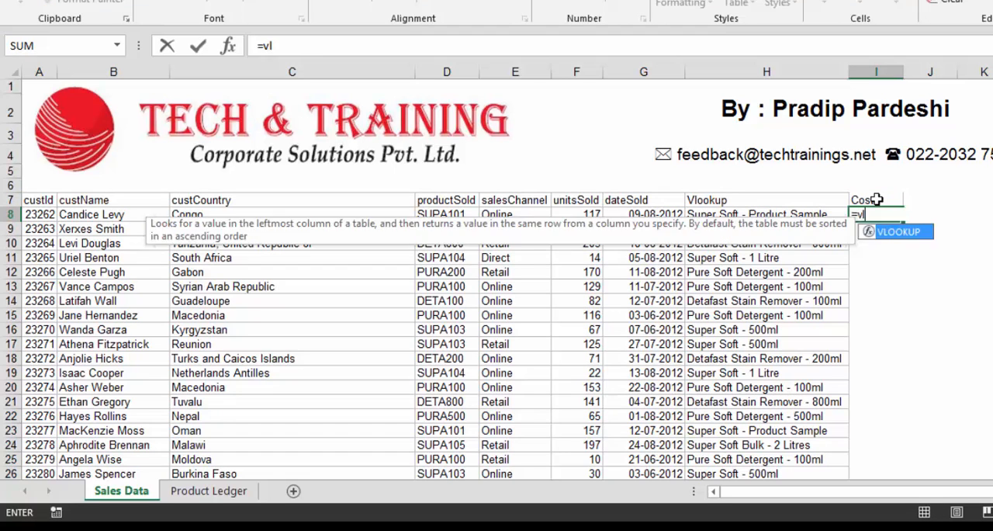
{"action": "type", "text": "VLOOKUP("}
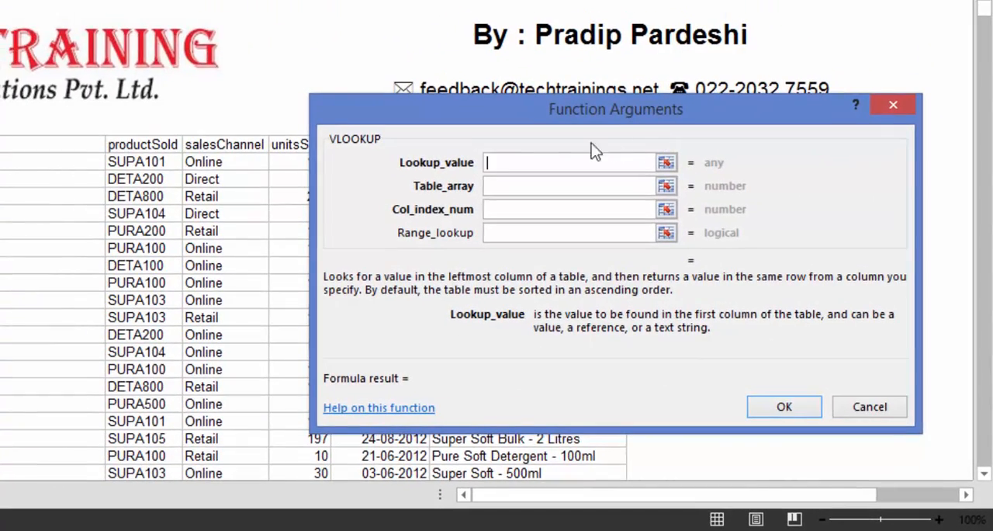
{"action": "left_click", "coordinate": [143, 161]}
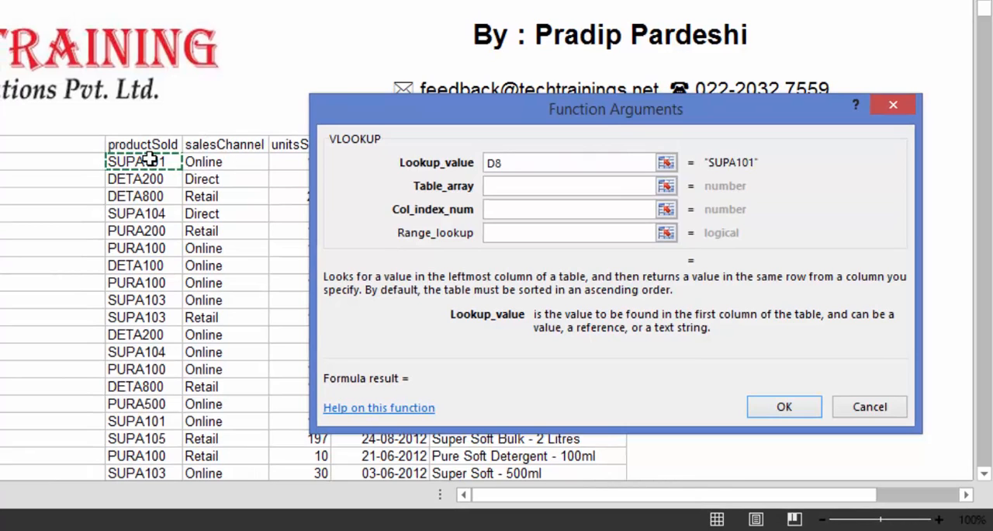
{"action": "left_click", "coordinate": [574, 163]}
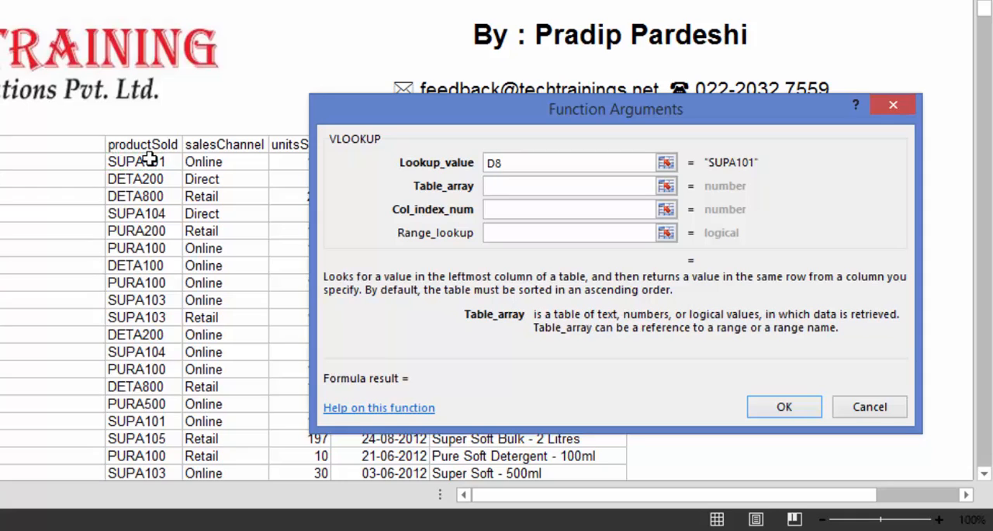
{"action": "left_click", "coordinate": [571, 186]}
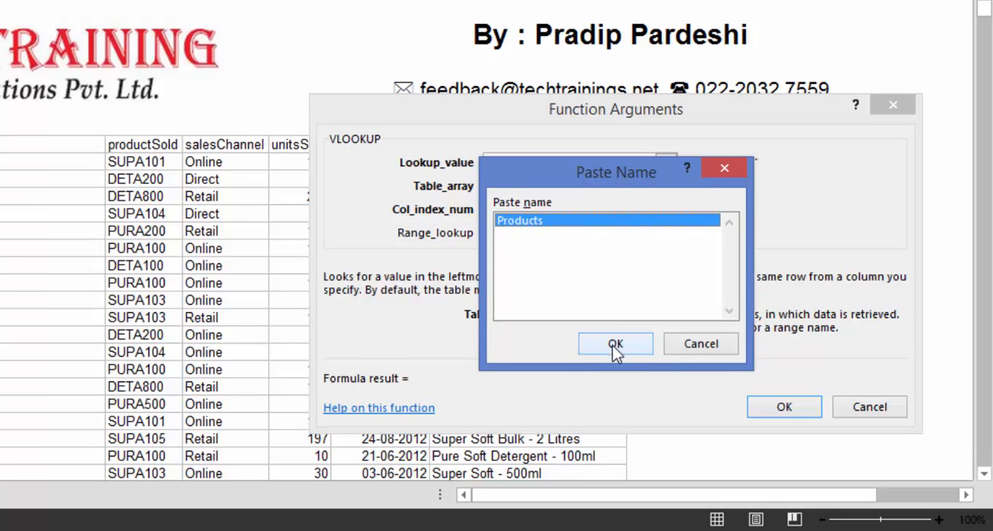
Step: Build the Cost VLOOKUP on Products with column 3, exact match, and fill it down
{"action": "left_click", "coordinate": [614, 344]}
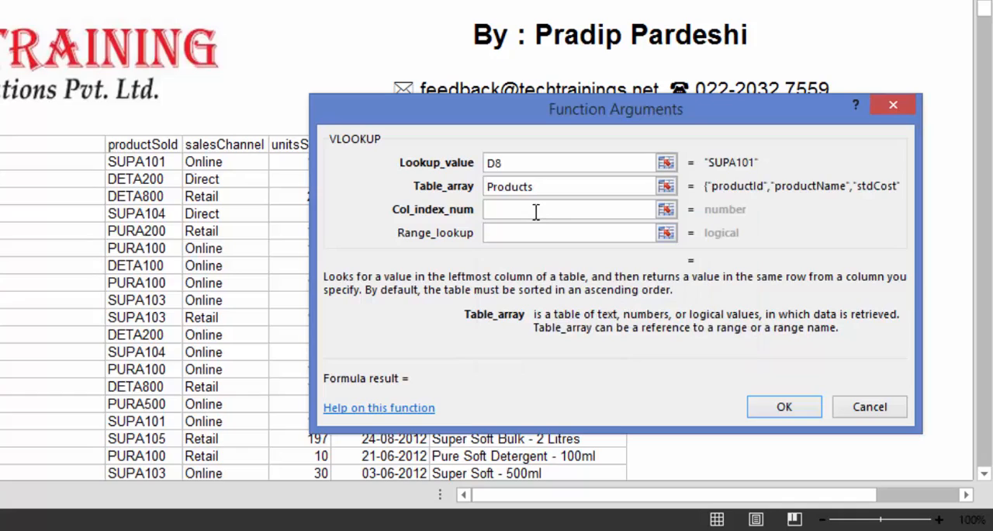
{"action": "left_click", "coordinate": [571, 210]}
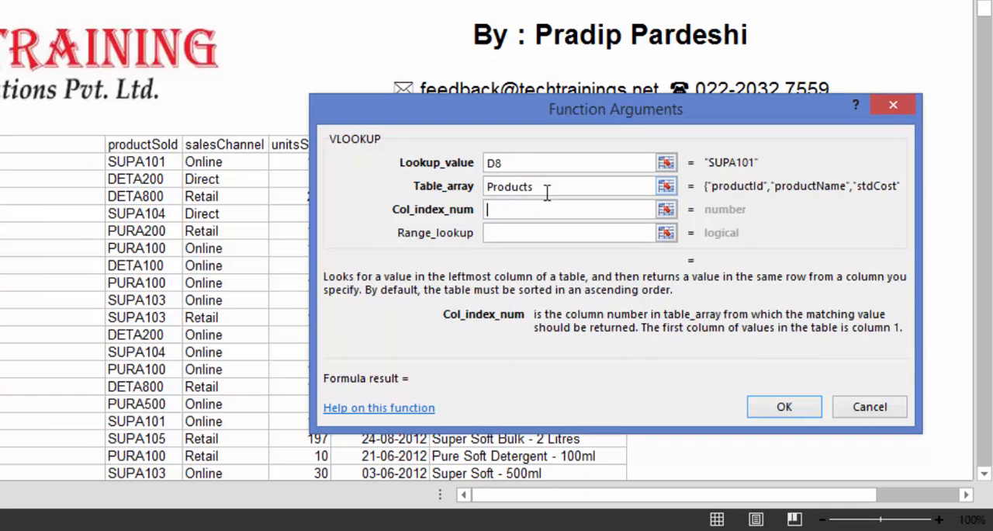
{"action": "left_click", "coordinate": [223, 497]}
{"action": "type", "text": "0"}
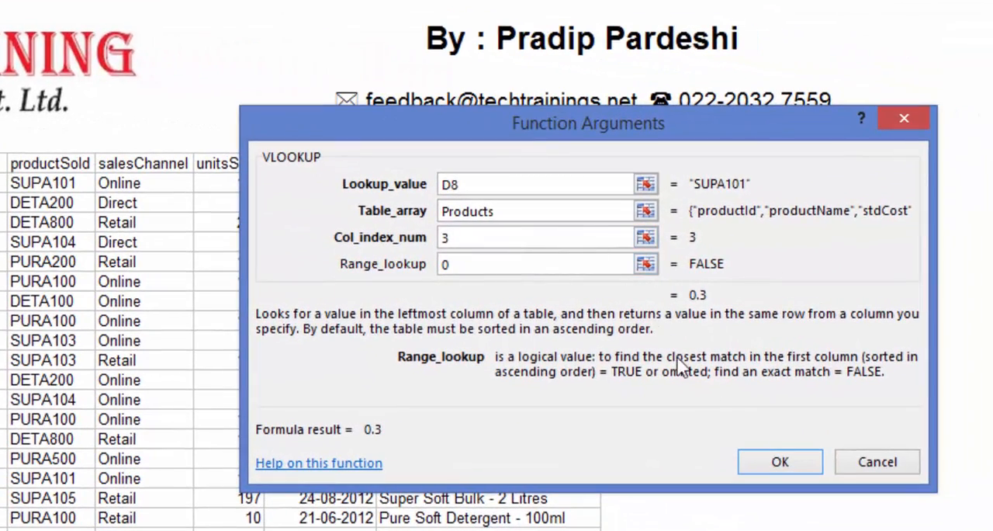
{"action": "left_click", "coordinate": [778, 461]}
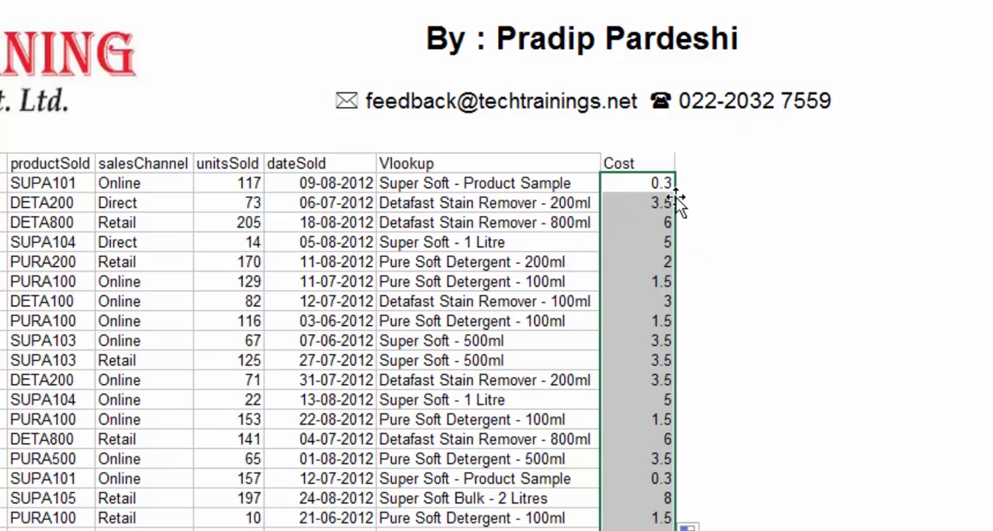
{"action": "left_click", "coordinate": [637, 201]}
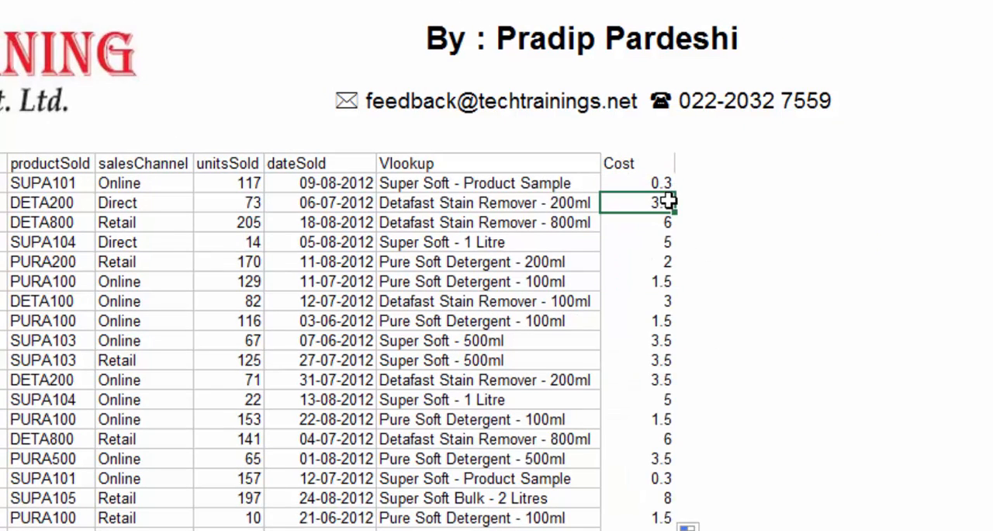